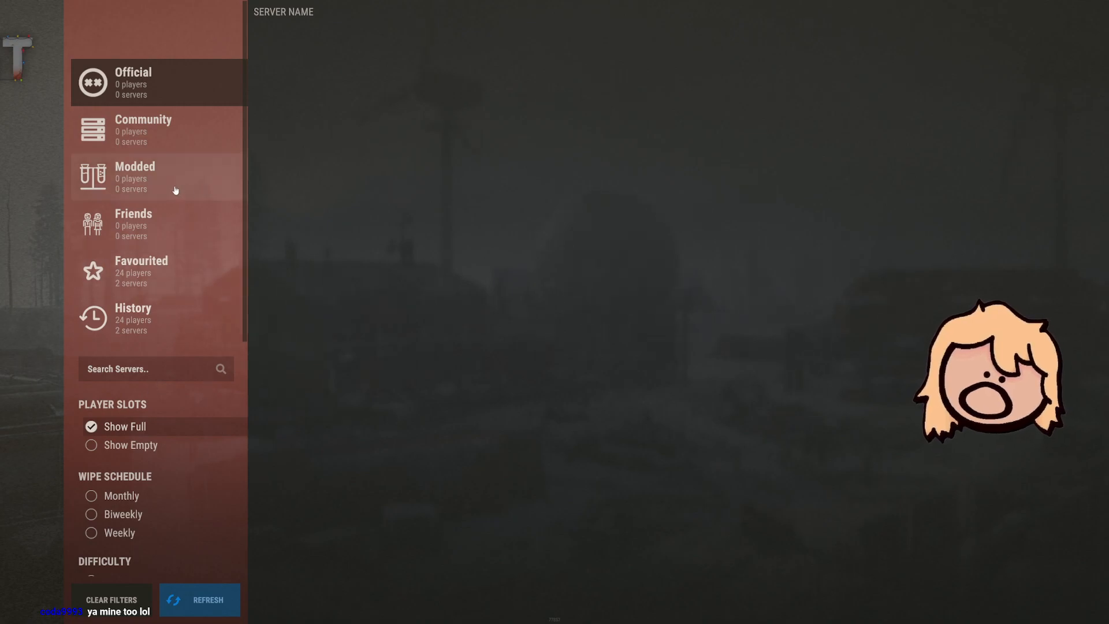
pyautogui.moveTo(277, 245)
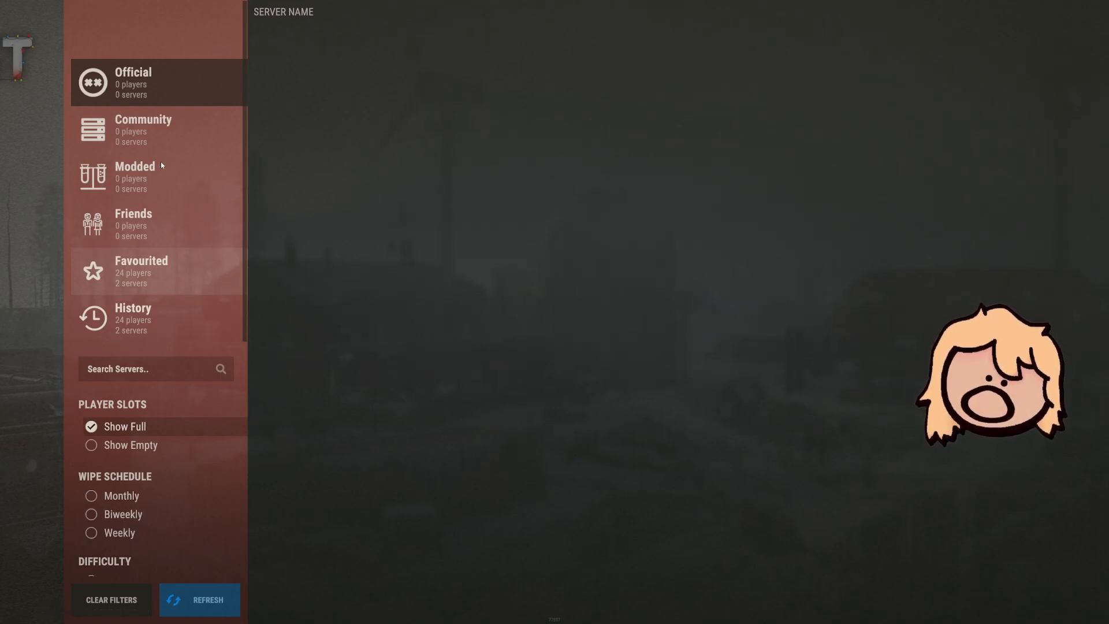
# - Check the Favourited servers, dismiss the crafting warning, and settle on the empty Modded list
pyautogui.click(142, 271)
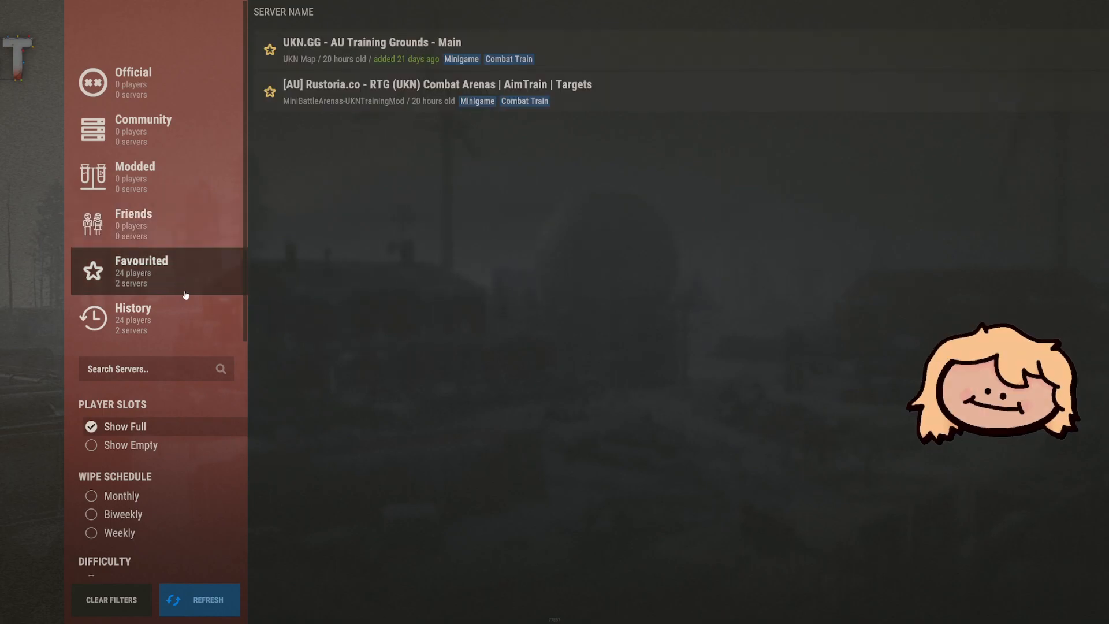
pyautogui.click(135, 177)
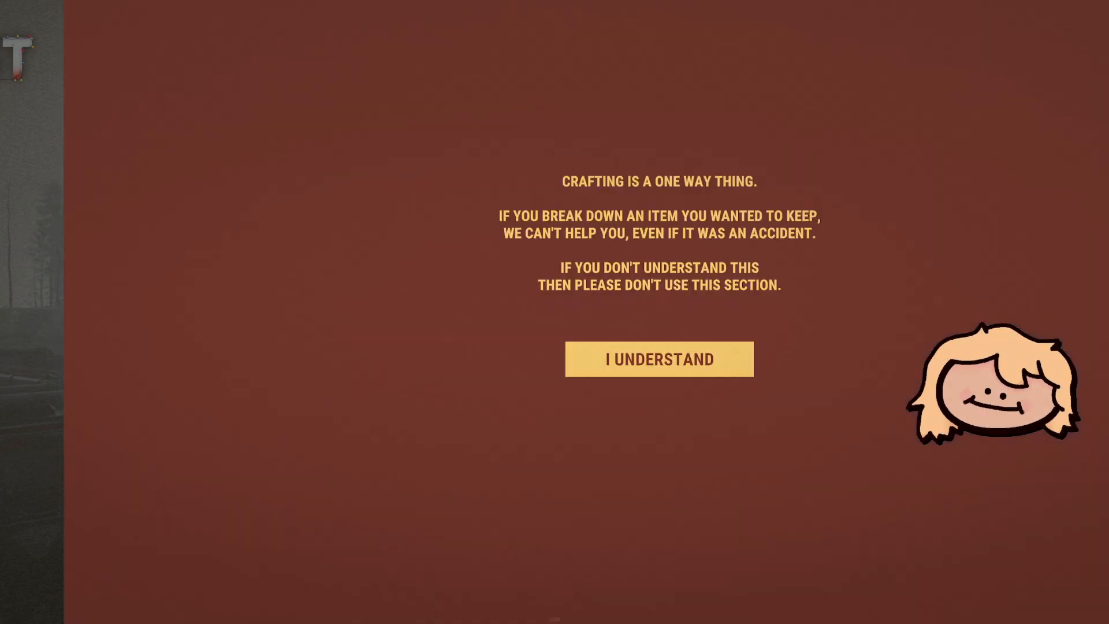
pyautogui.click(658, 359)
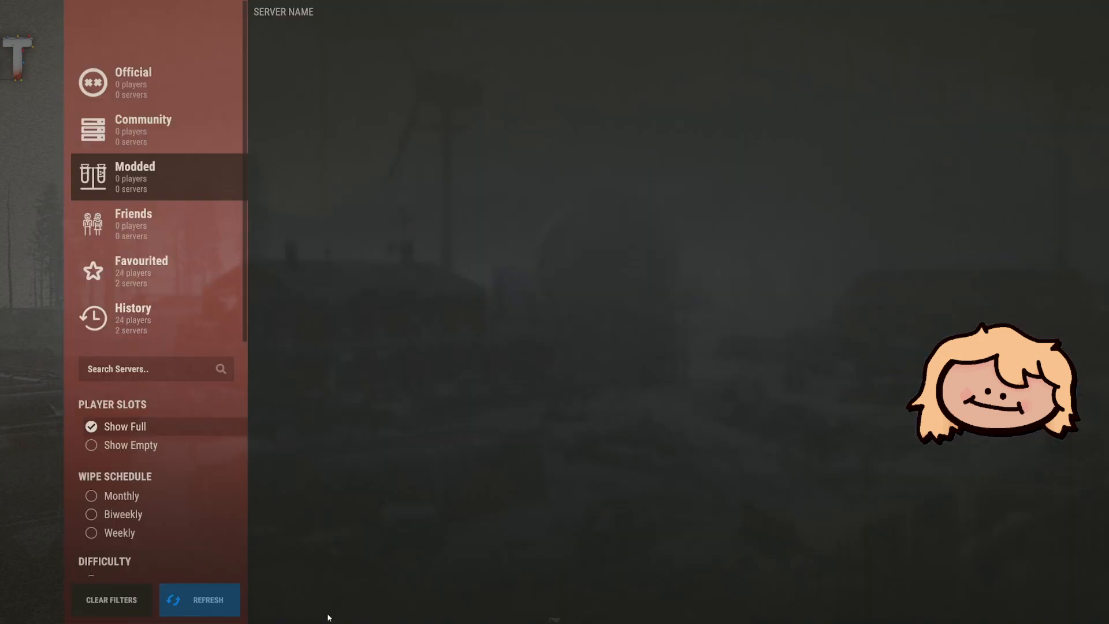
# - Check the Friends list, refresh the servers, and enable Show Full on the Official list
pyautogui.click(156, 130)
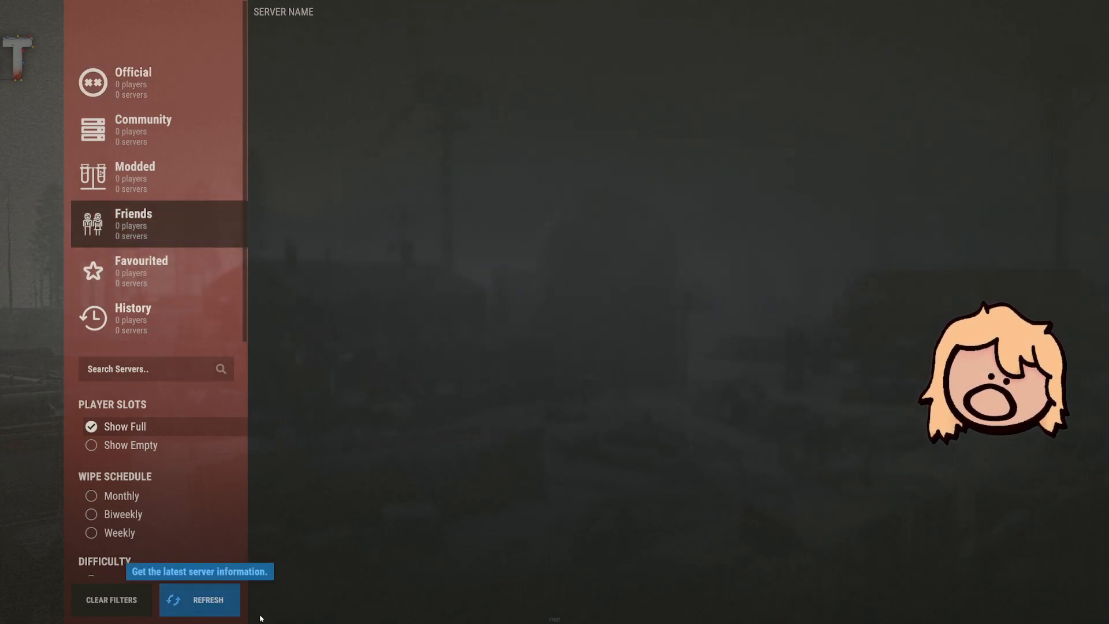
pyautogui.click(91, 426)
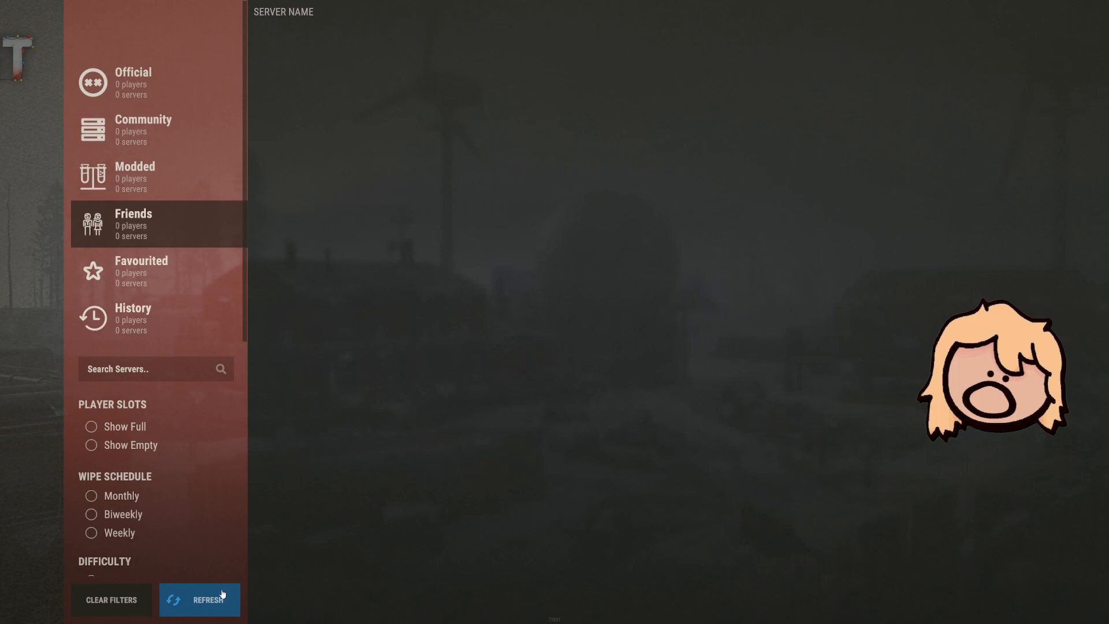
pyautogui.click(90, 426)
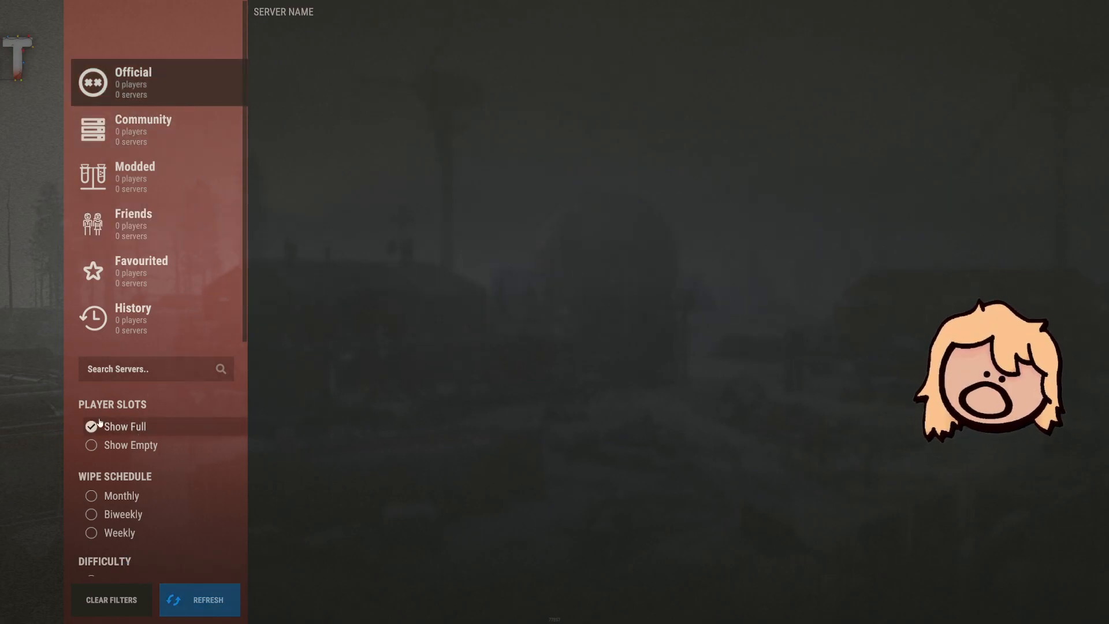